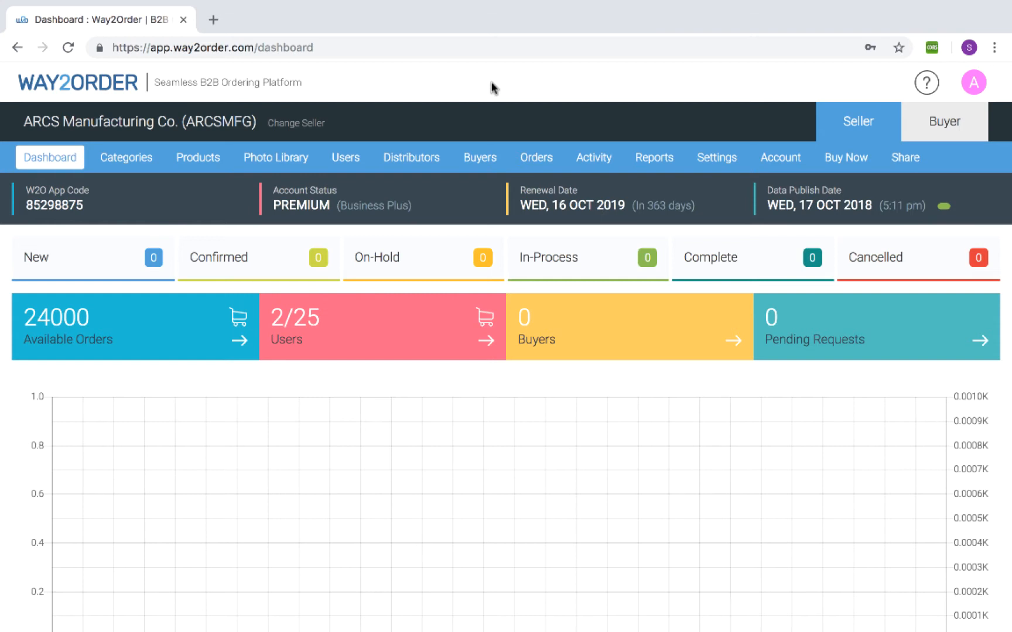
Switch to the Categories page to list product categories
click(126, 157)
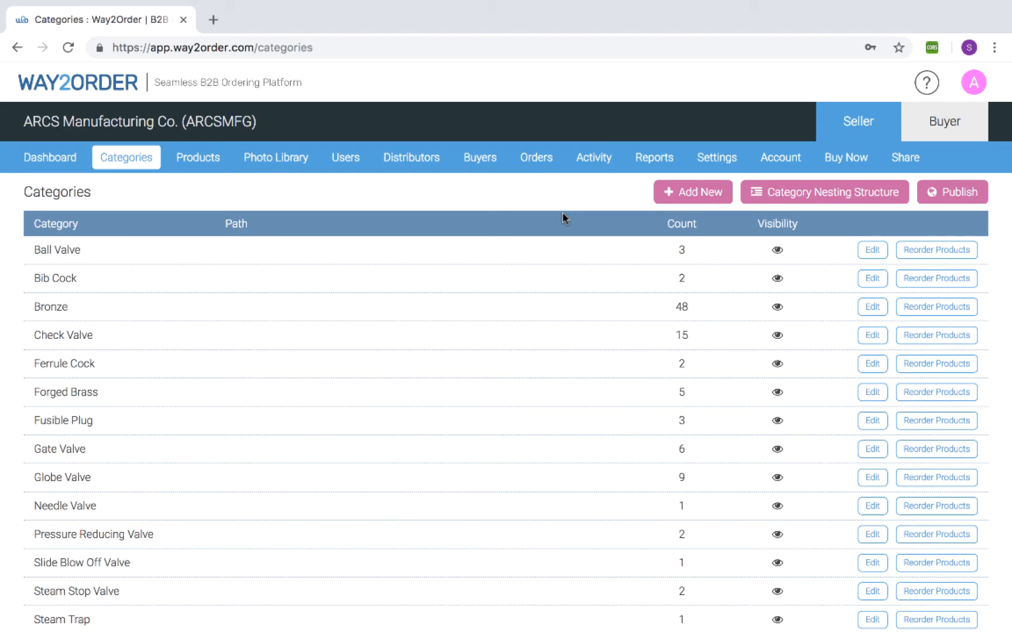
Add a visible category named 'Demo Category'
click(691, 191)
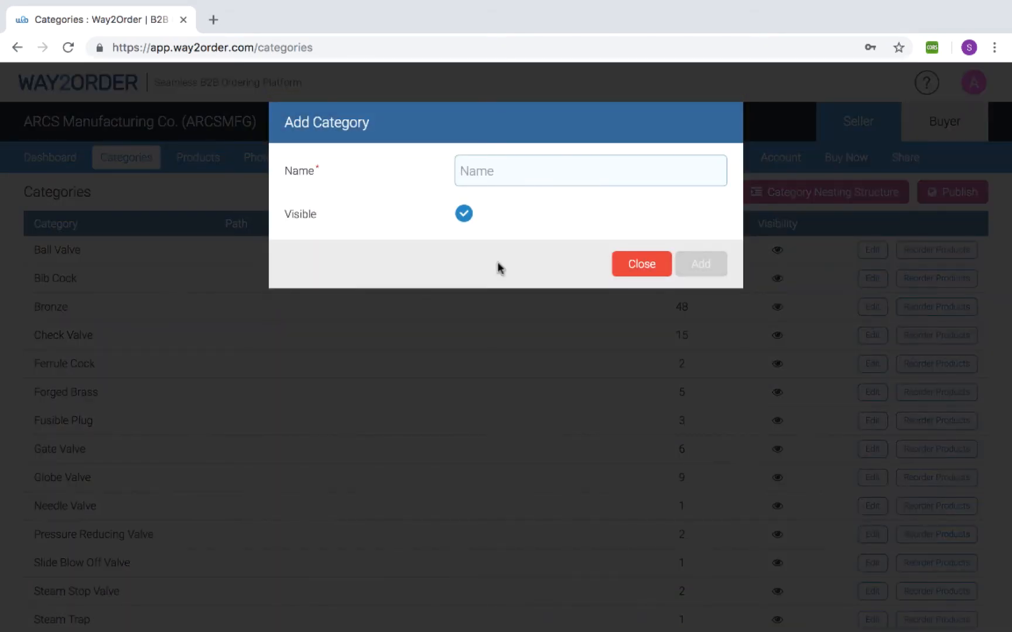
text(Demo)
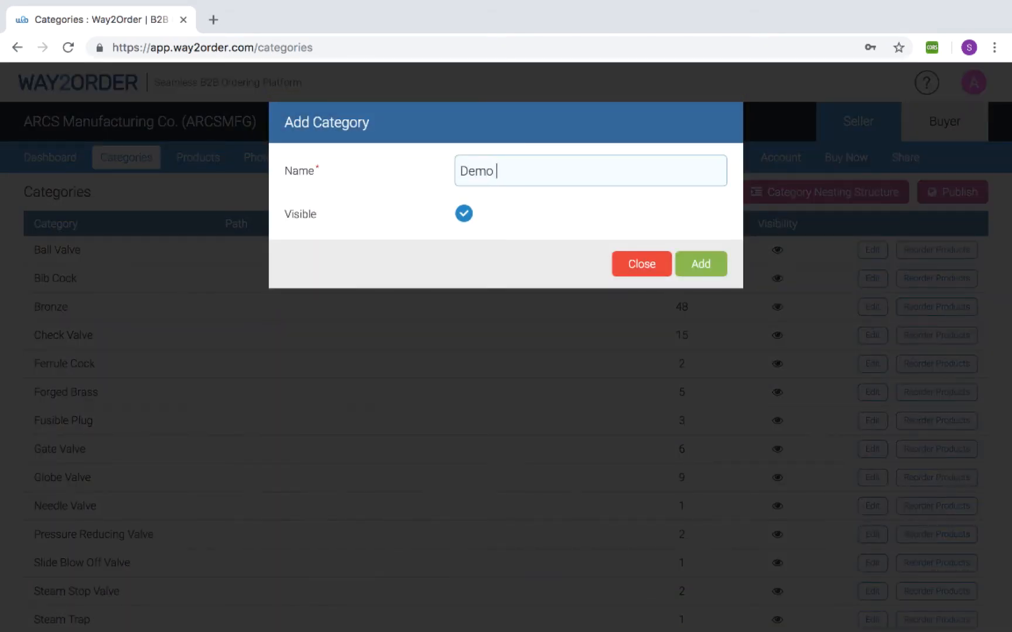
text(Category)
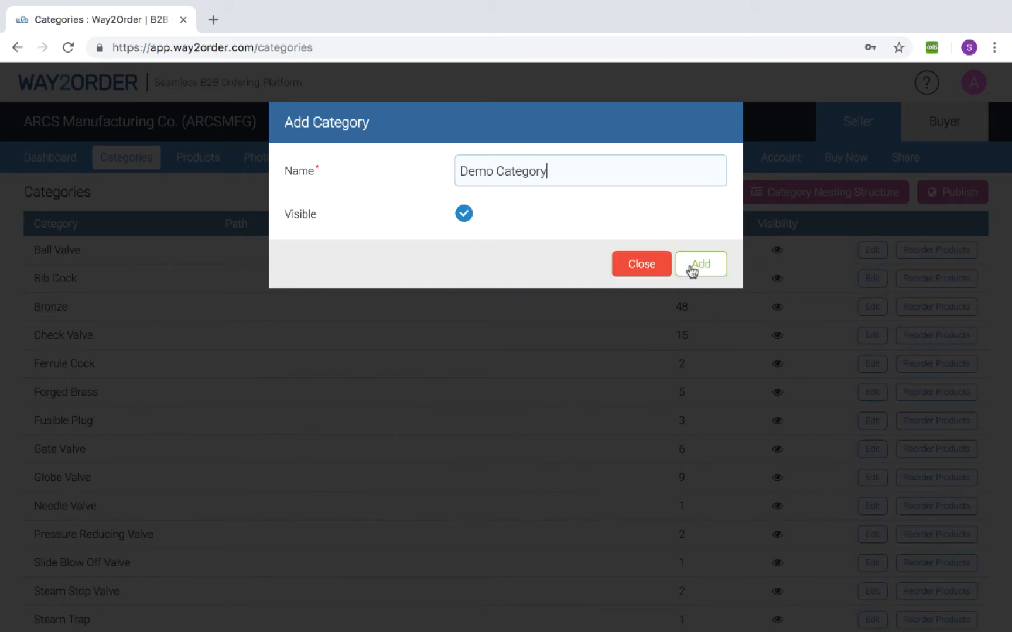
click(700, 264)
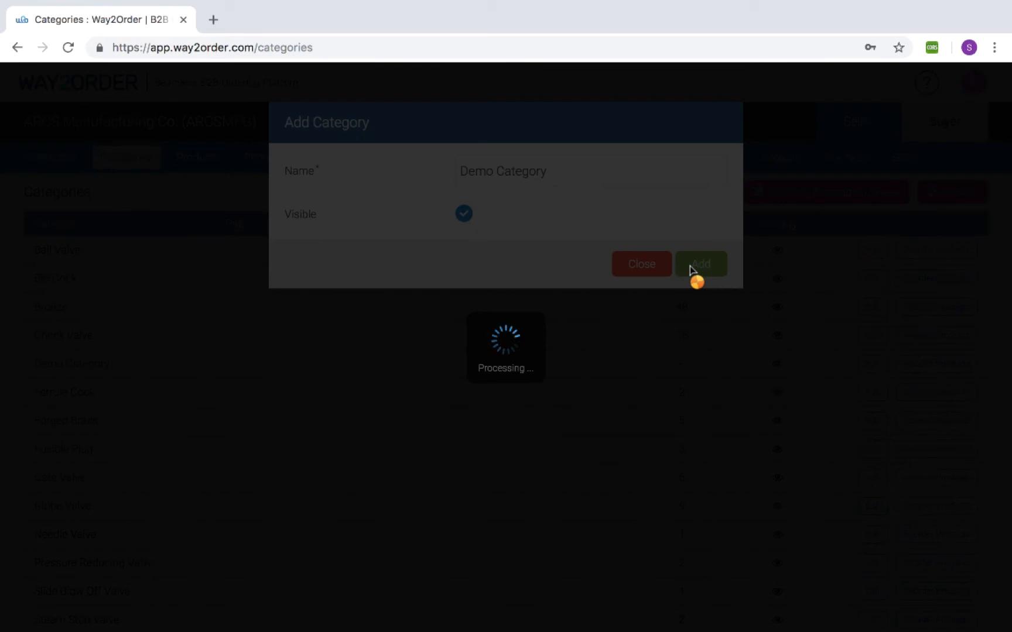
click(700, 264)
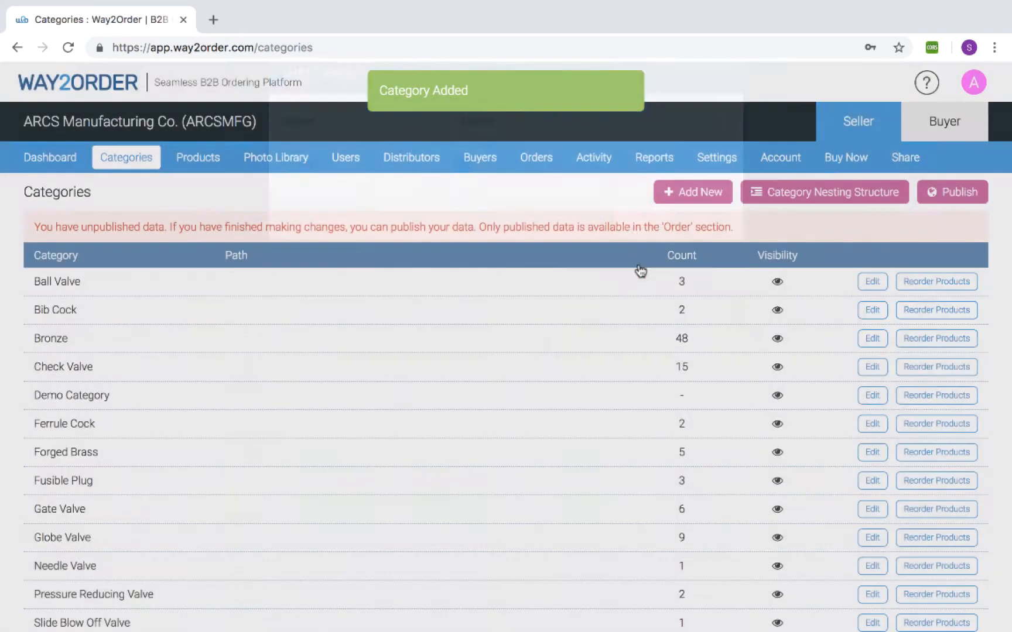
scroll(down, 3)
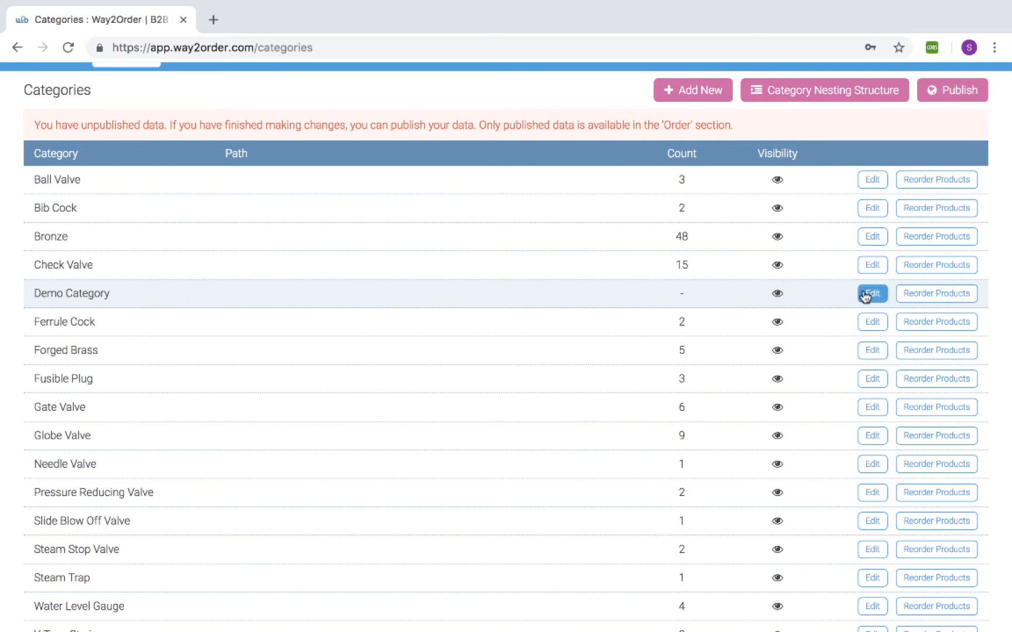
Edit Demo Category, turn Visible off, and update it
click(872, 294)
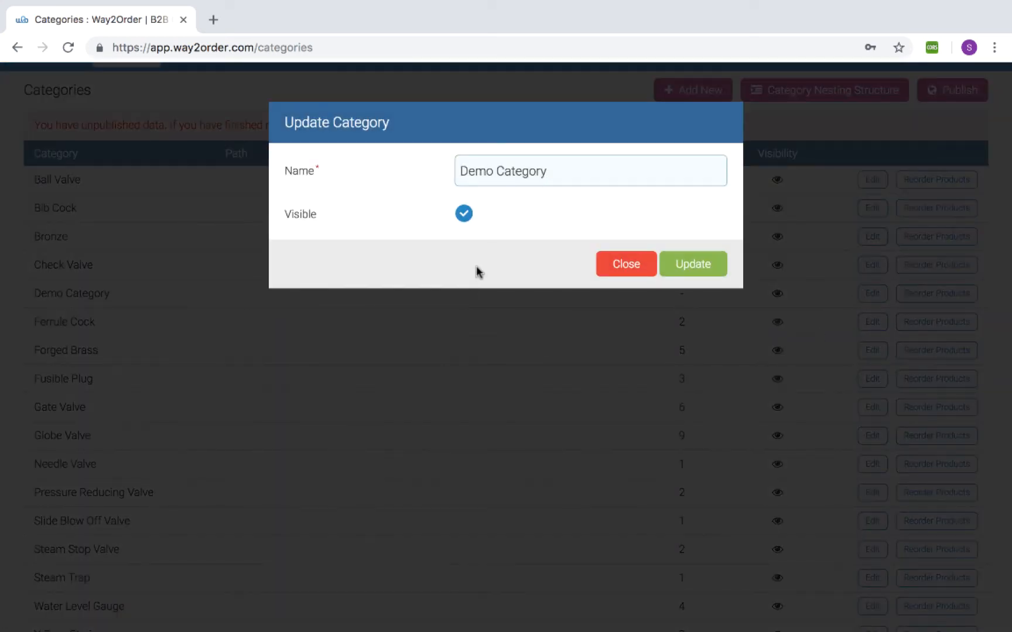
click(463, 214)
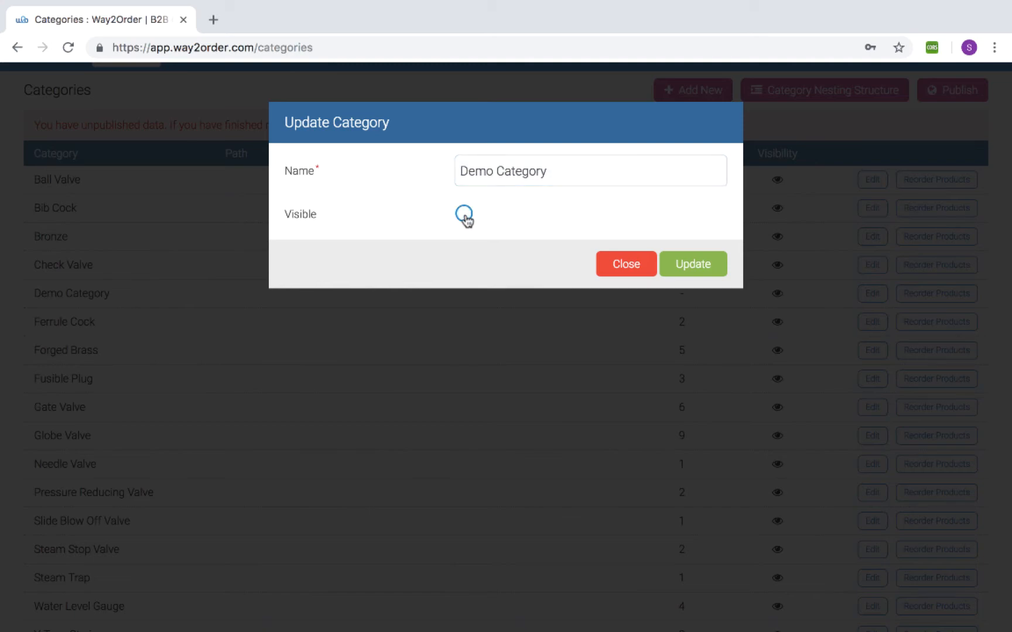
click(692, 264)
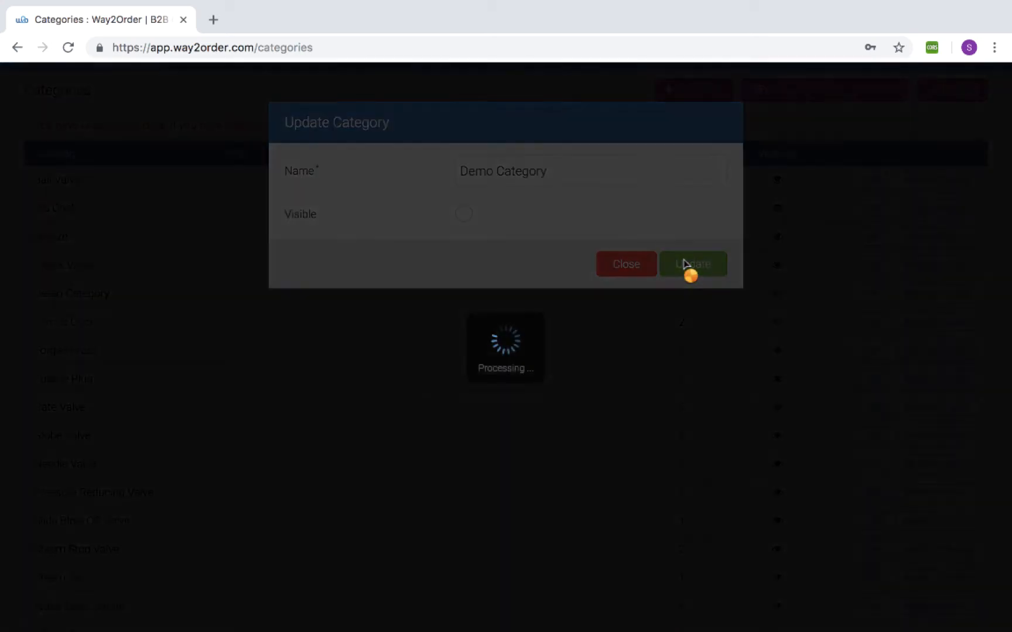
click(691, 264)
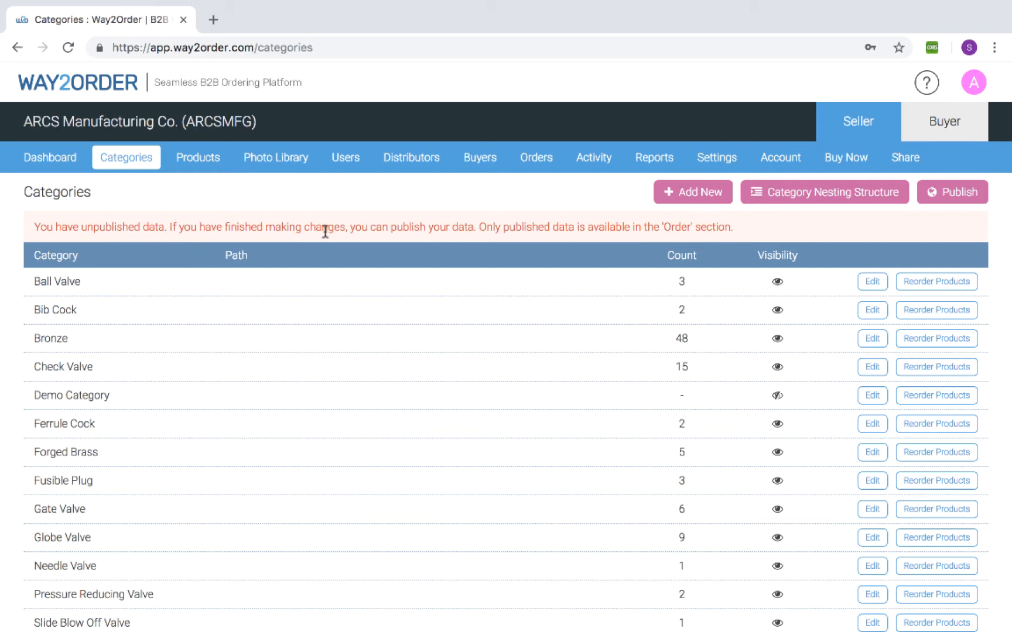
mouse_move(537, 242)
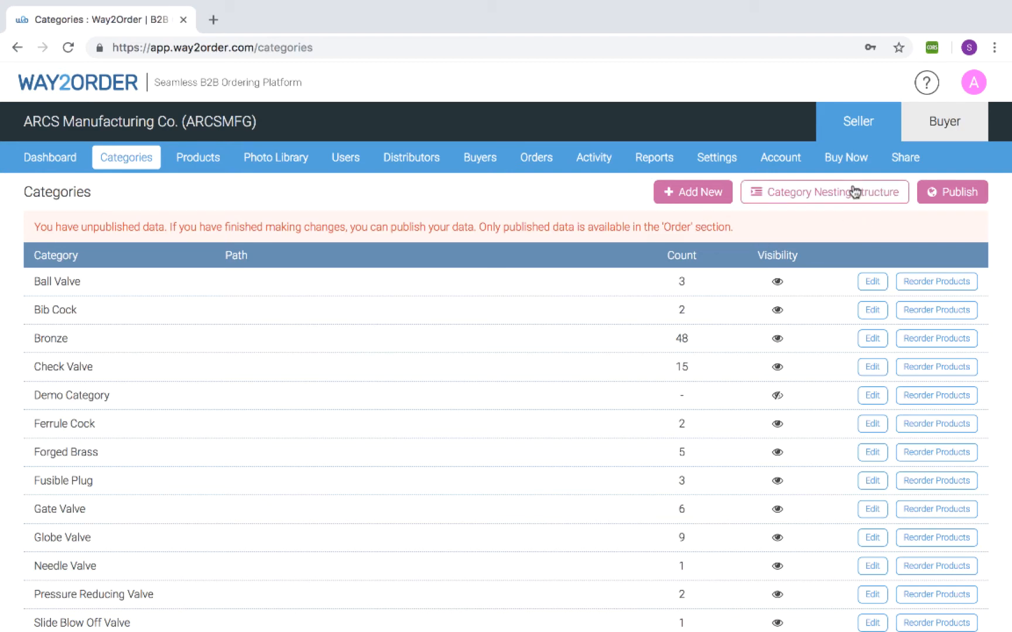
Add nesting groups 'By Material' and 'By Type' in the nesting structure editor
click(823, 191)
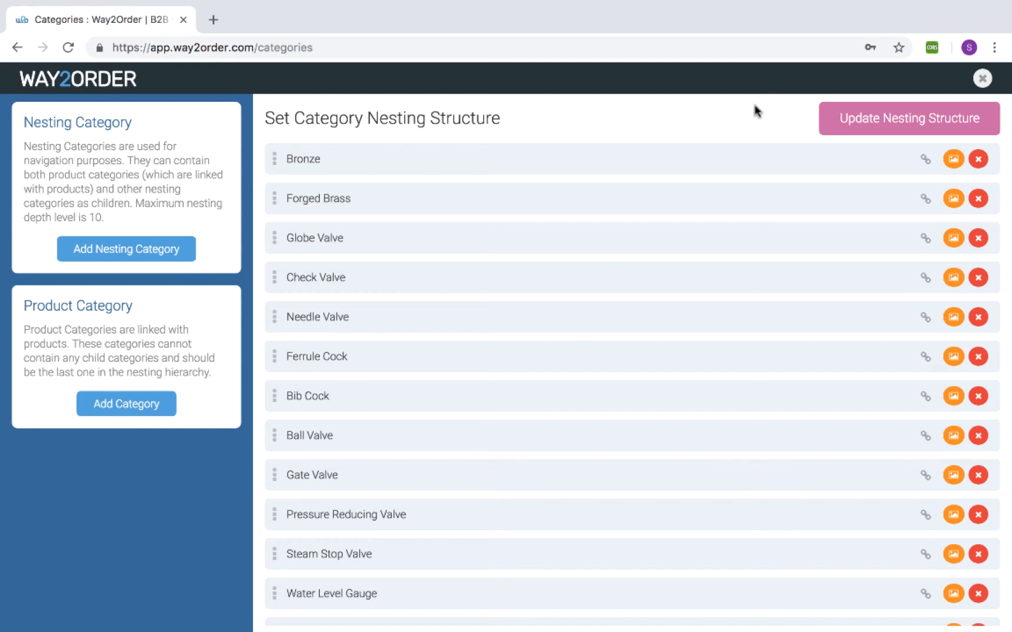
click(125, 249)
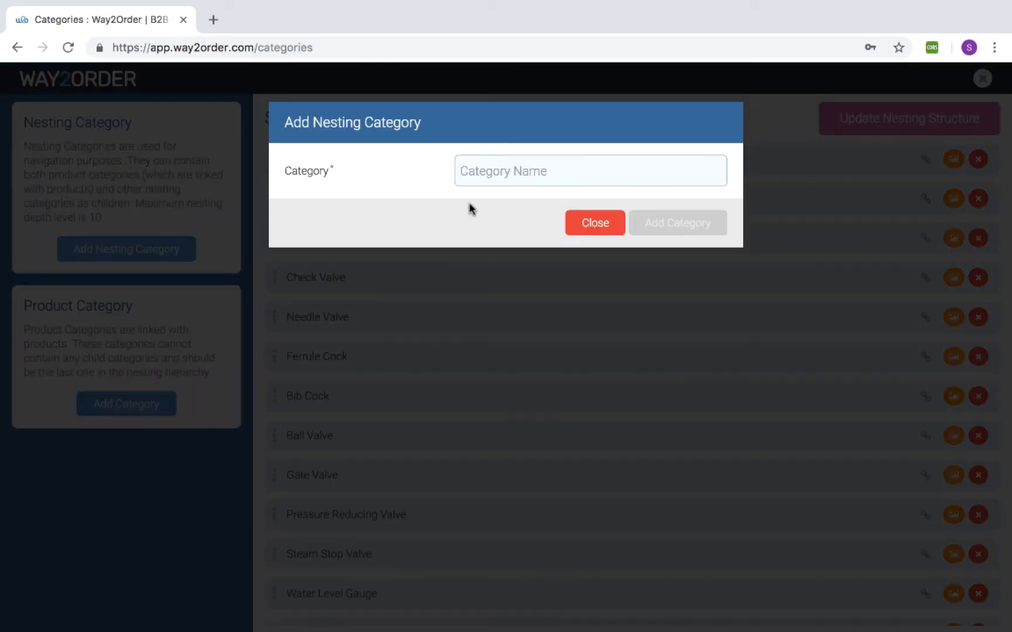
text(By Mater)
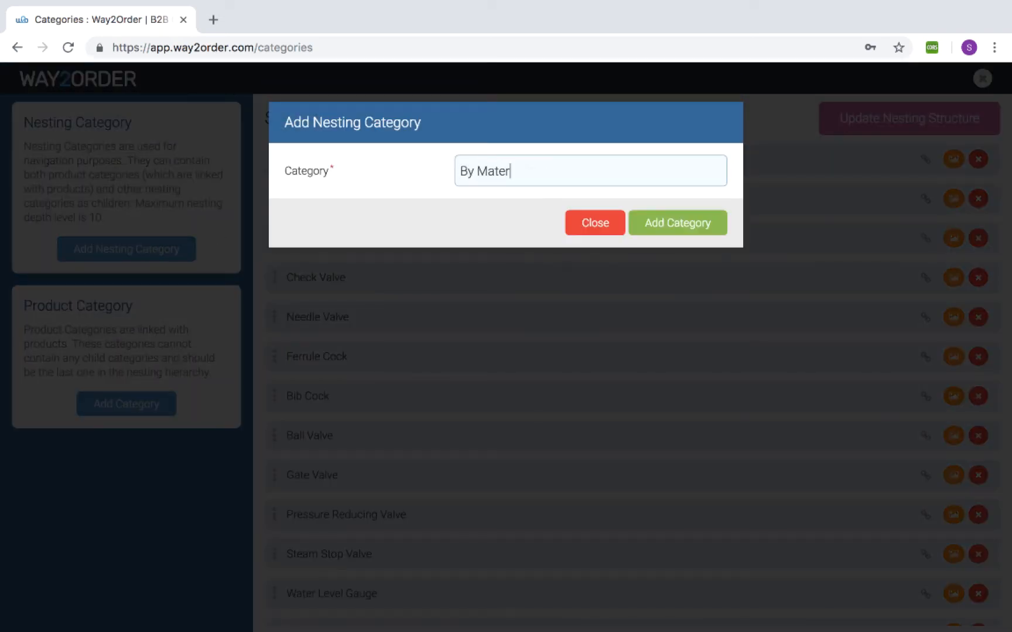
click(676, 222)
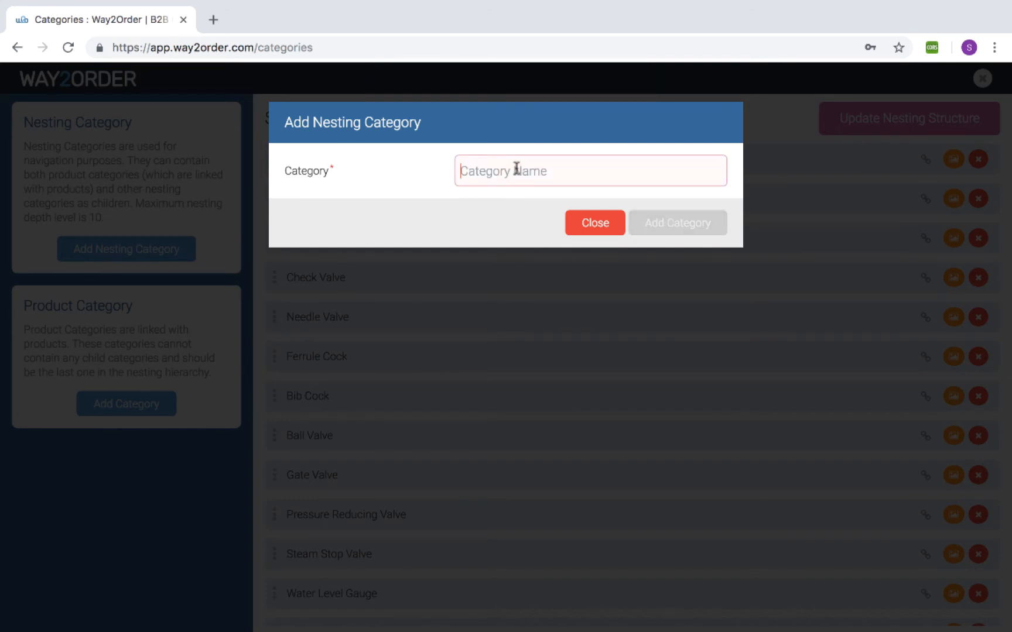
text(By Ty)
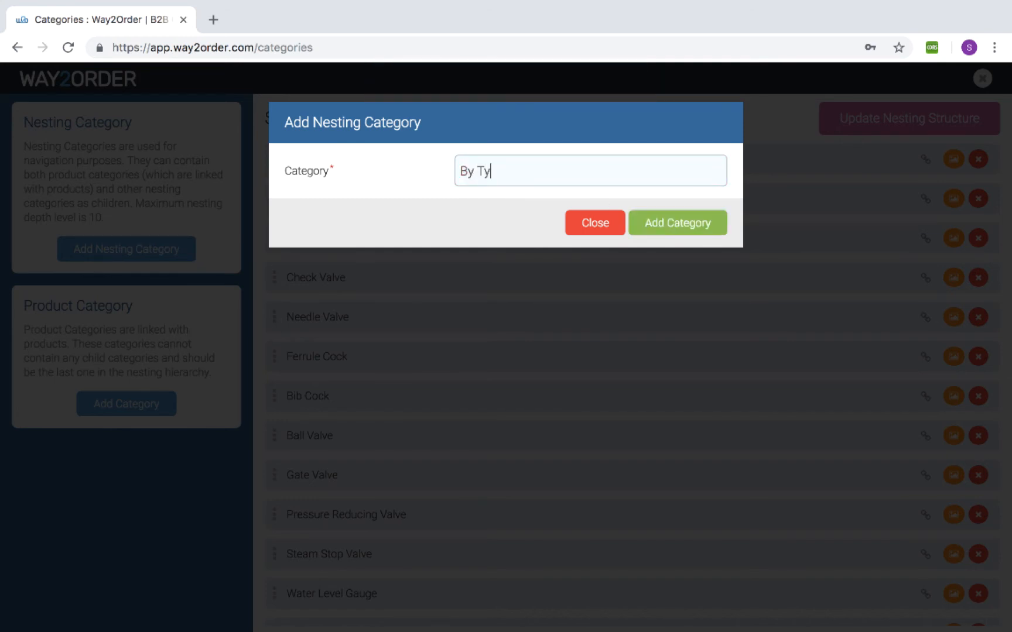
click(677, 222)
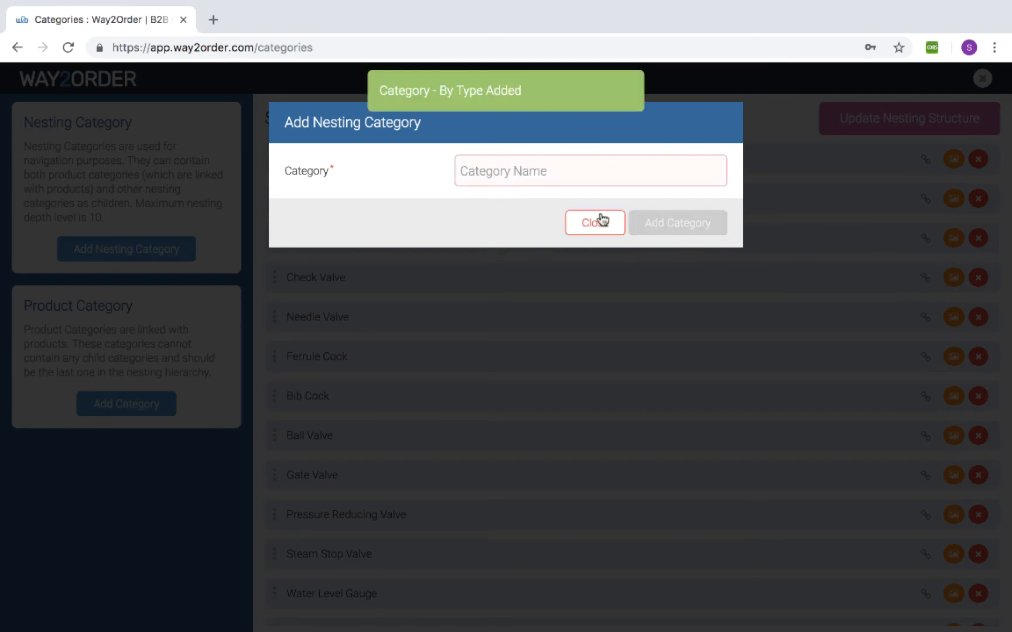
click(589, 223)
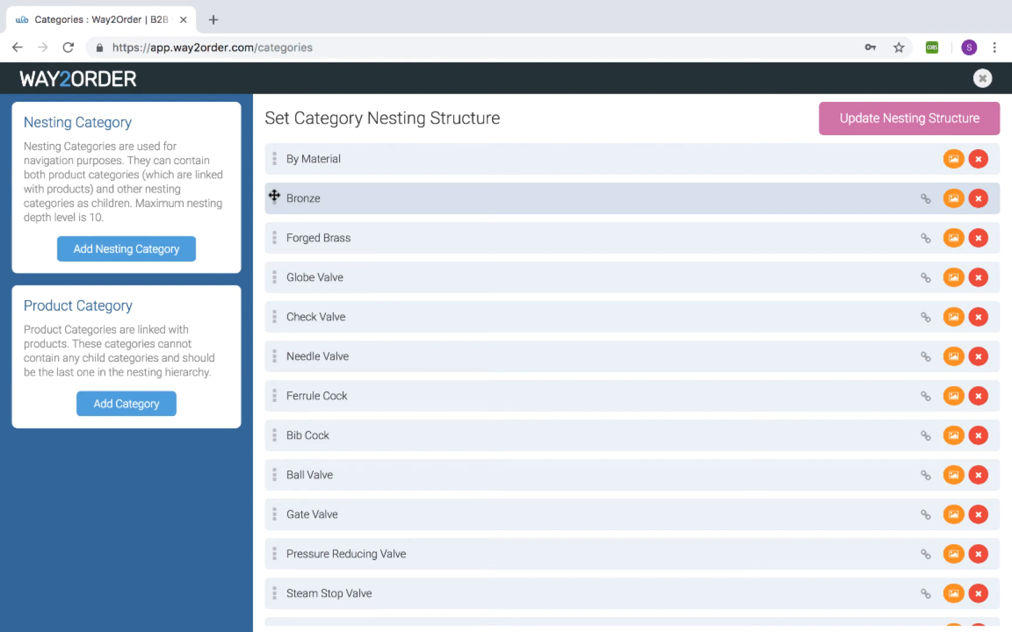
Nest Bronze under By Material and move By Type right after it
drag(301, 198, 335, 198)
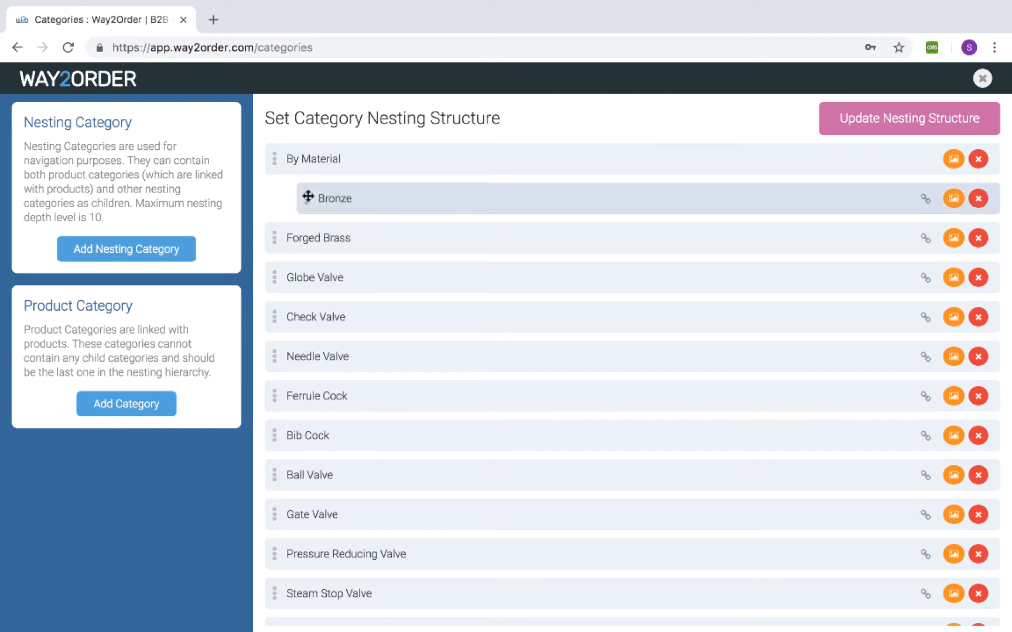
mouse_move(277, 243)
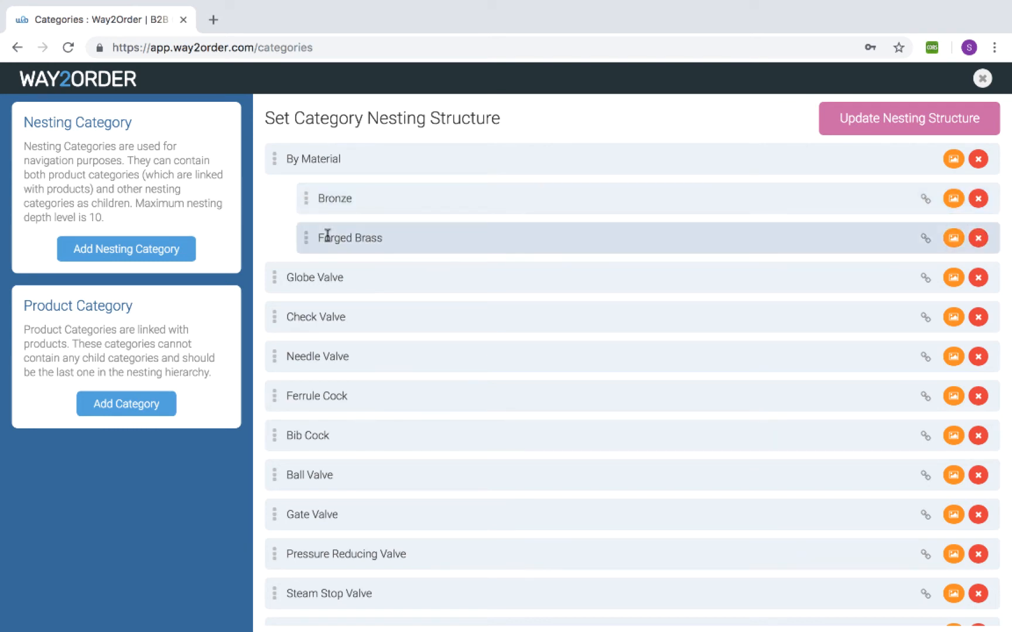
scroll(down, 3)
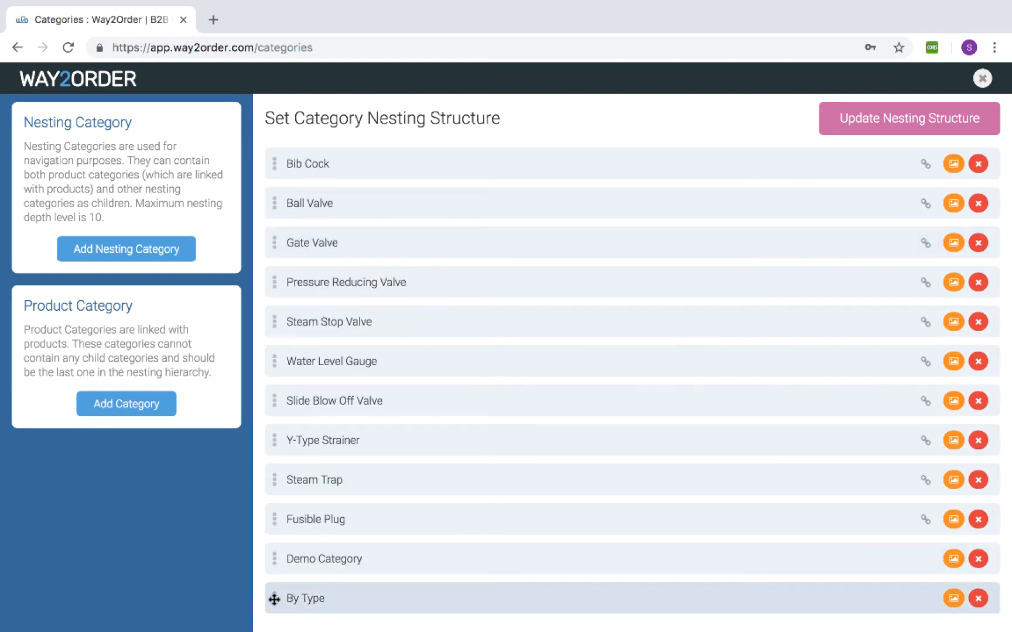
drag(274, 598, 275, 202)
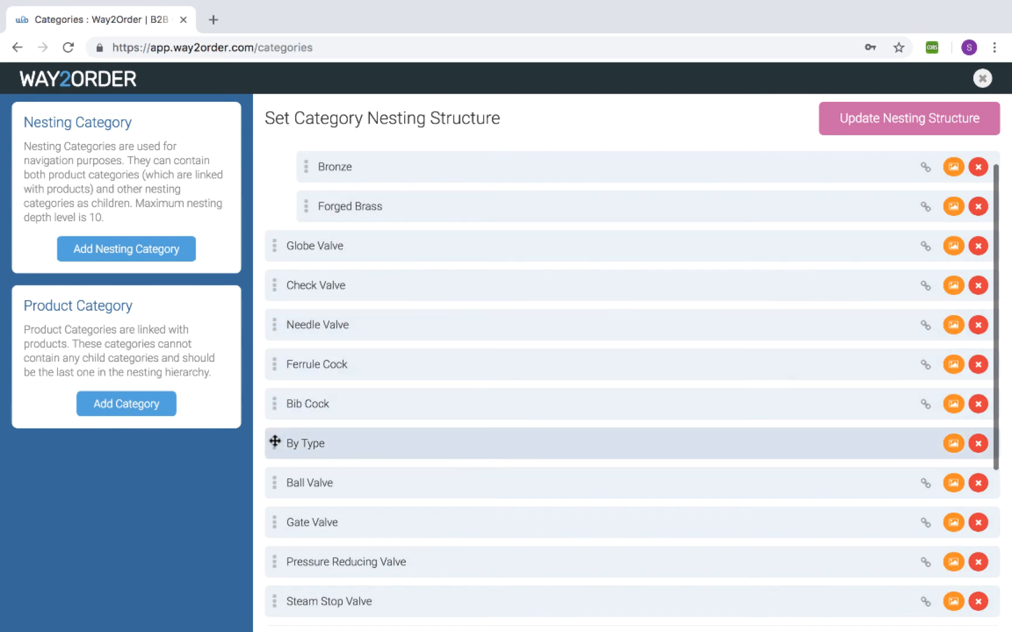
drag(304, 443, 304, 245)
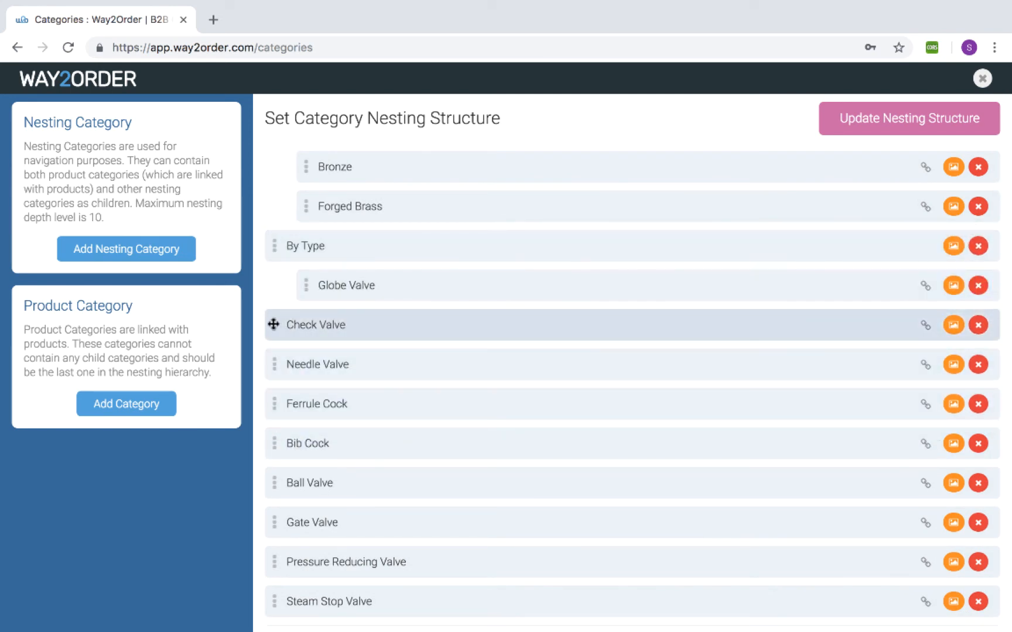
scroll(down, 3)
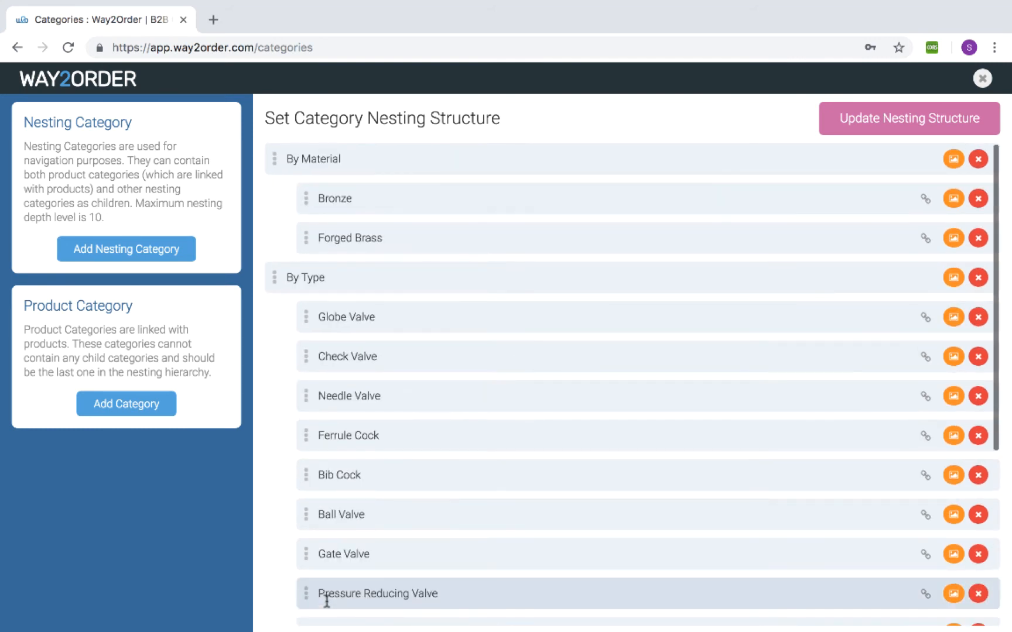
mouse_move(268, 399)
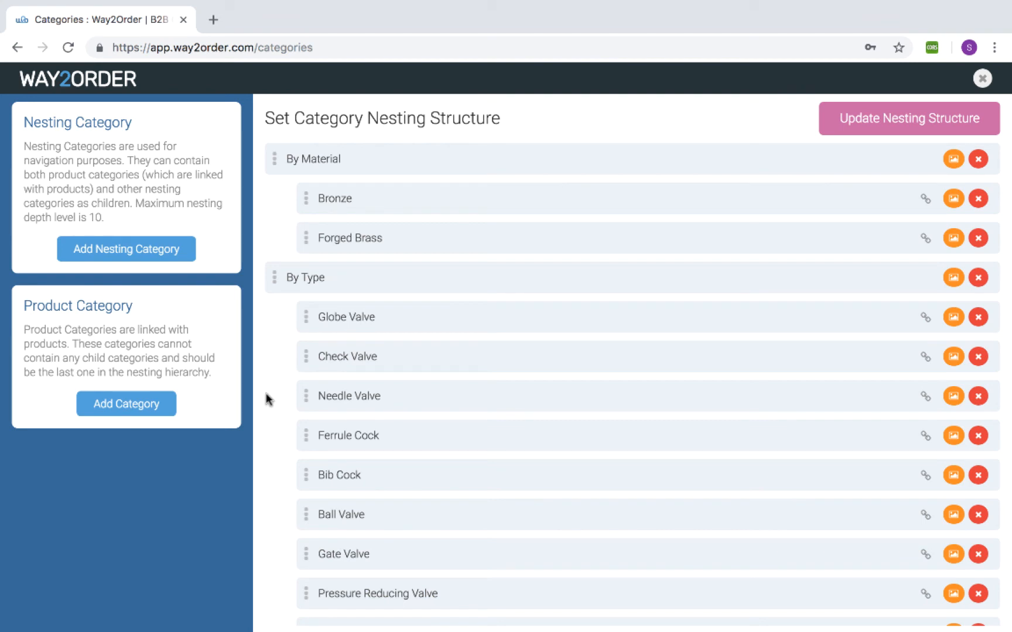
mouse_move(308, 554)
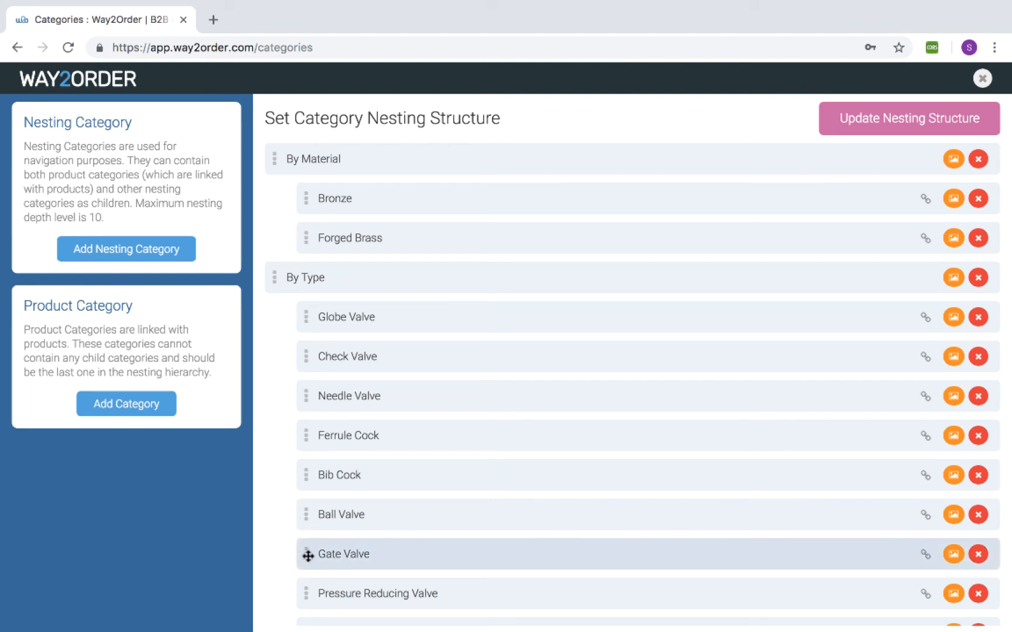
Move Gate Valve to the top of By Type and Ball Valve after Globe Valve, then save
drag(309, 554, 354, 335)
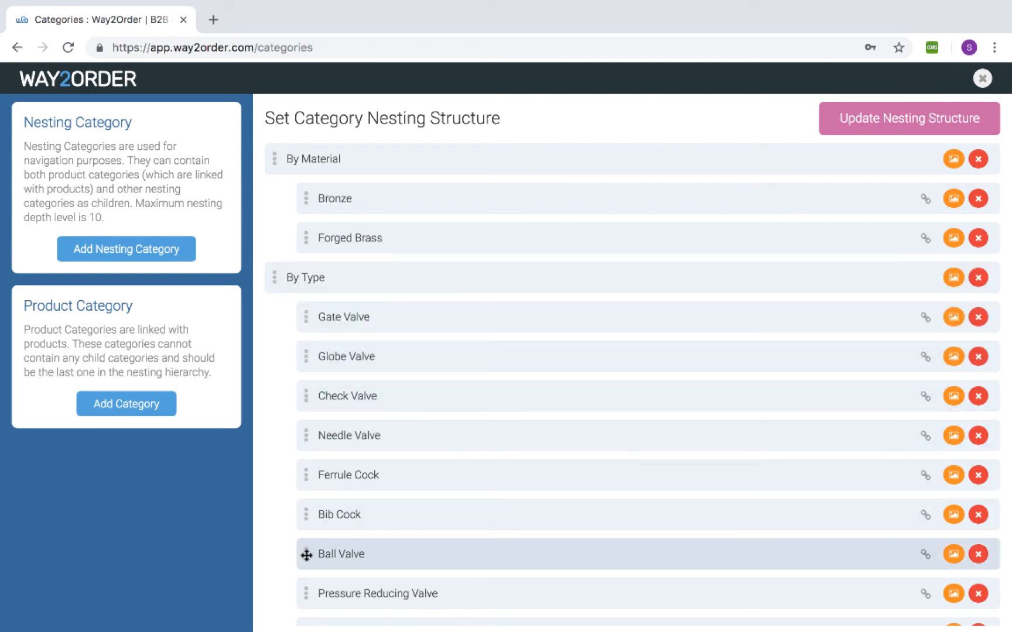
drag(307, 555, 317, 397)
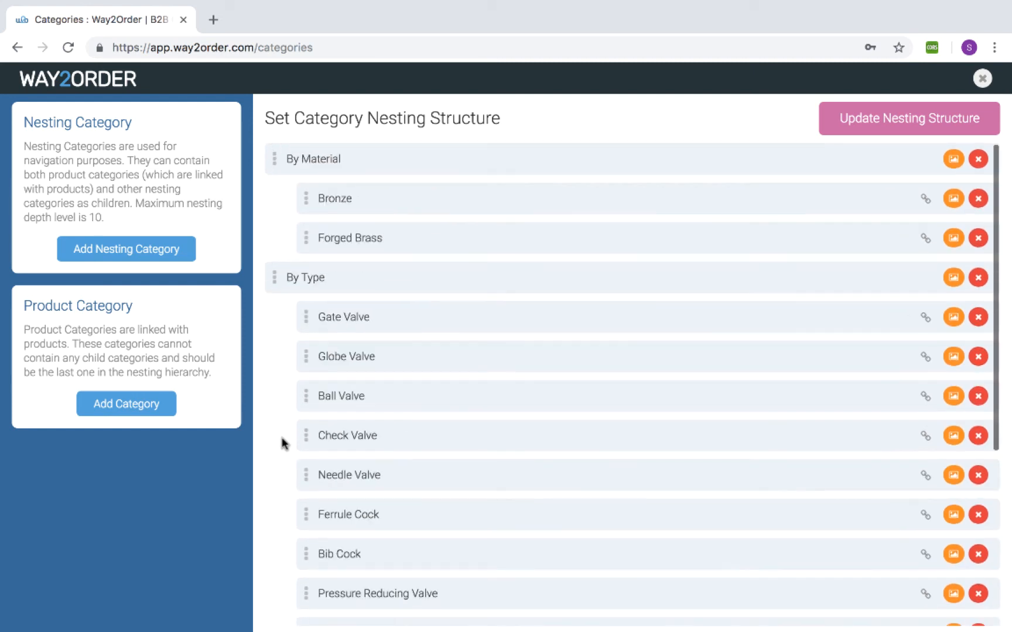
click(908, 118)
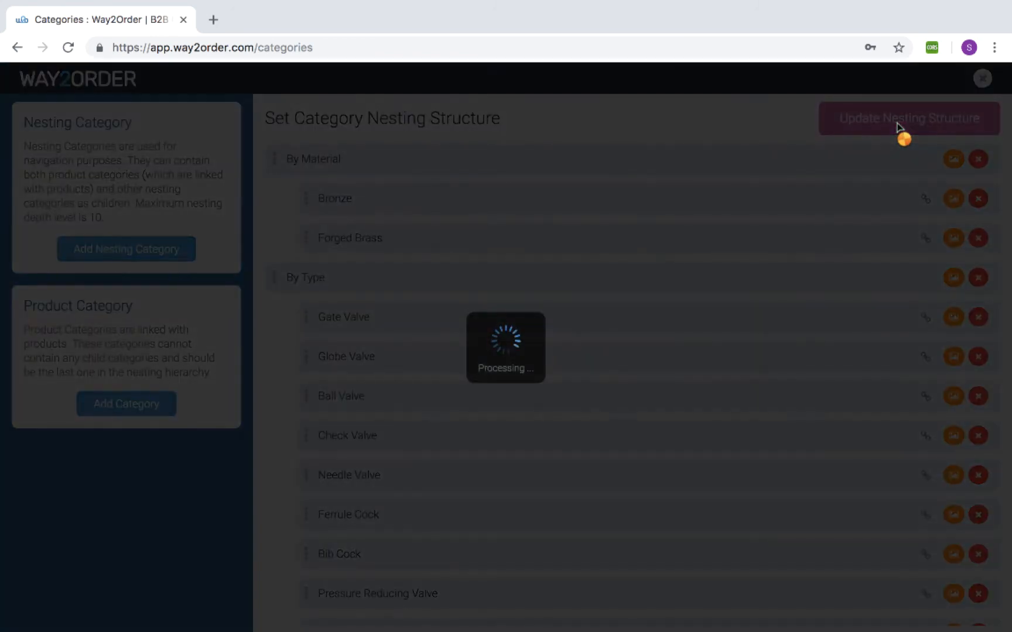
click(906, 119)
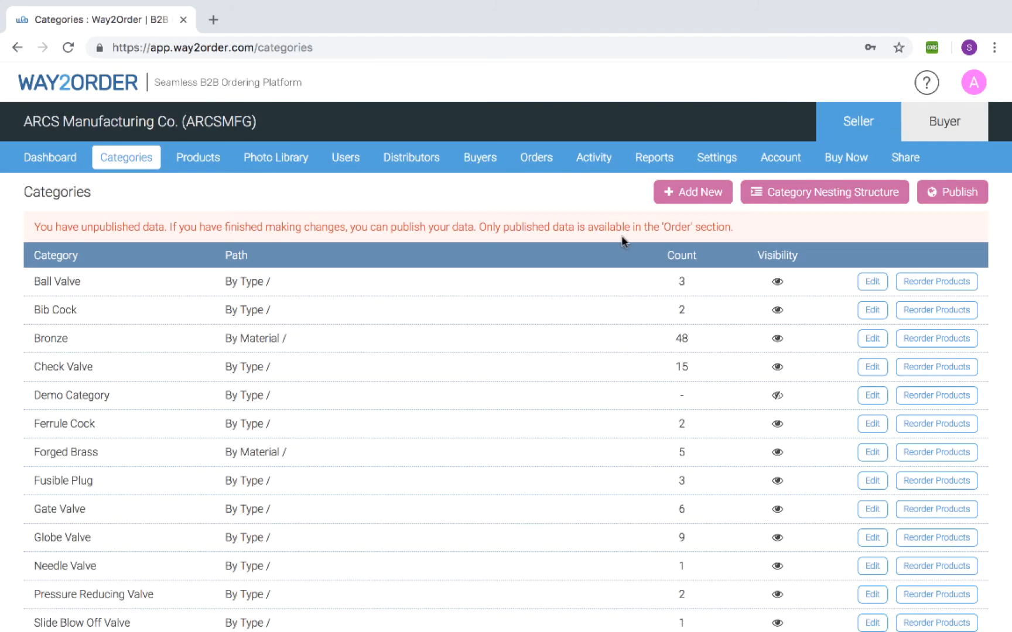
mouse_move(824, 191)
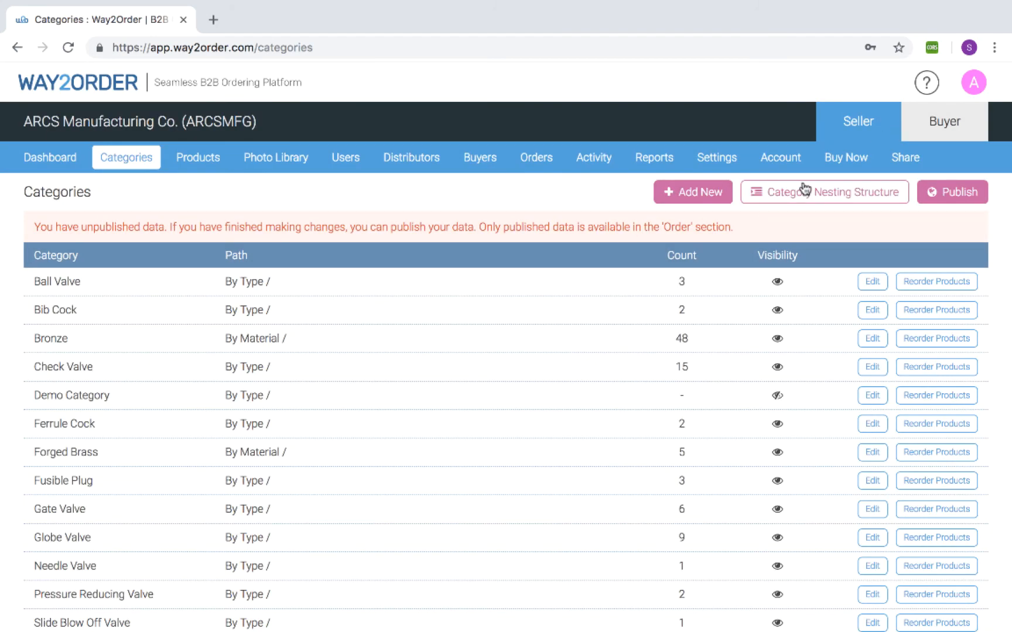
Reopen the Category Nesting Structure editor
click(823, 191)
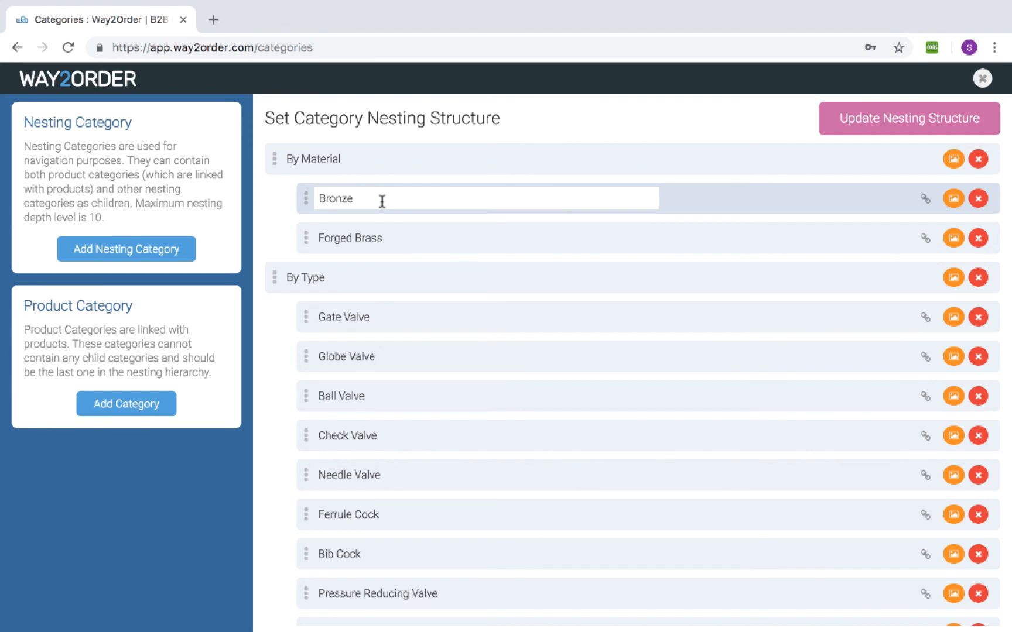
Attach a red gate valve photo to Bronze and preview it
click(953, 197)
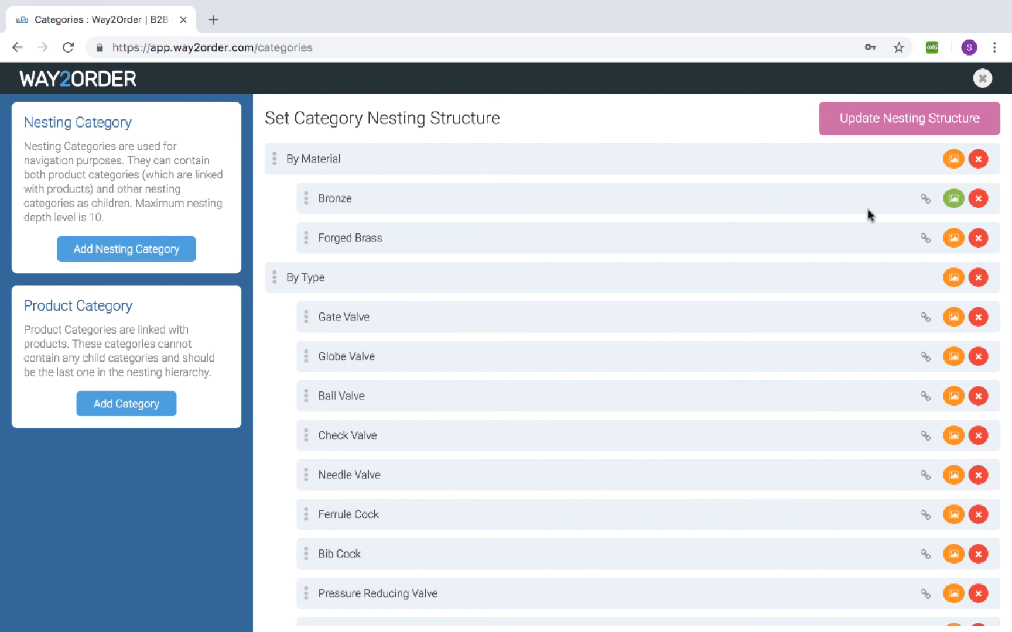
click(953, 197)
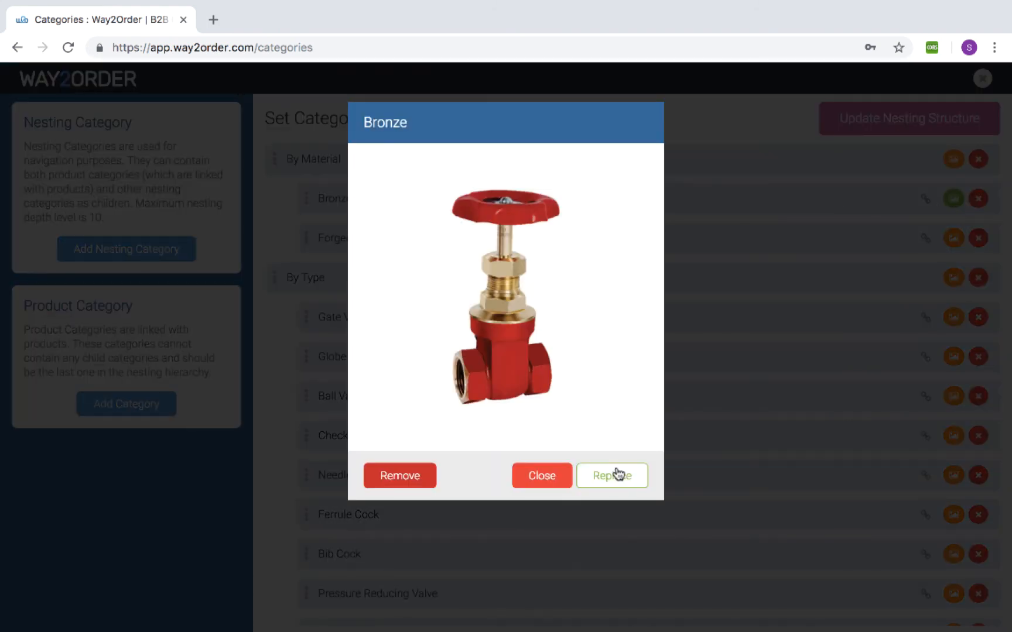
Replace Bronze's photo with 203.jpg
click(611, 476)
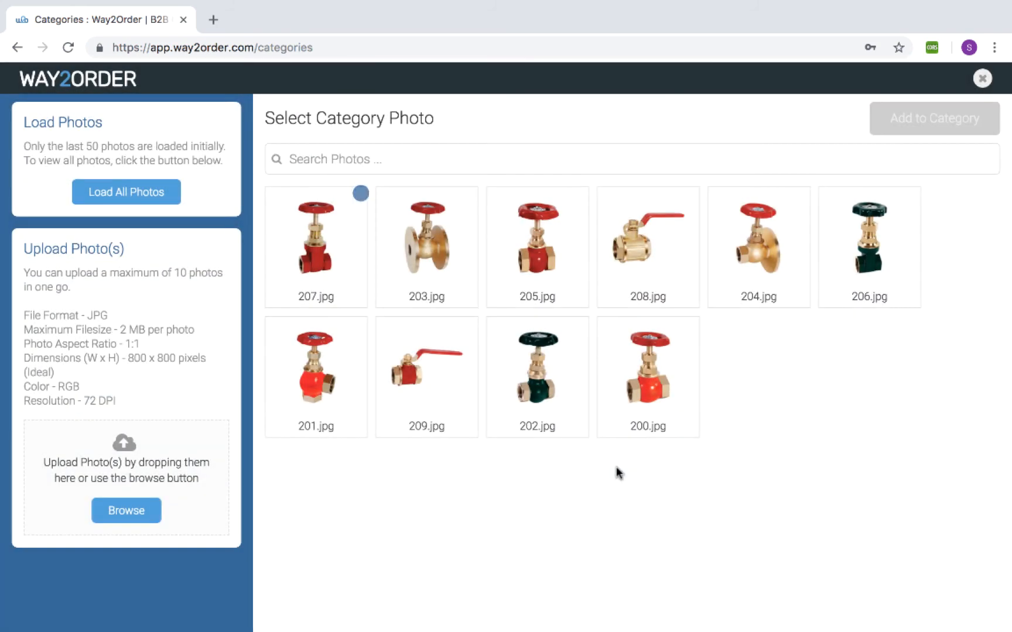
click(426, 248)
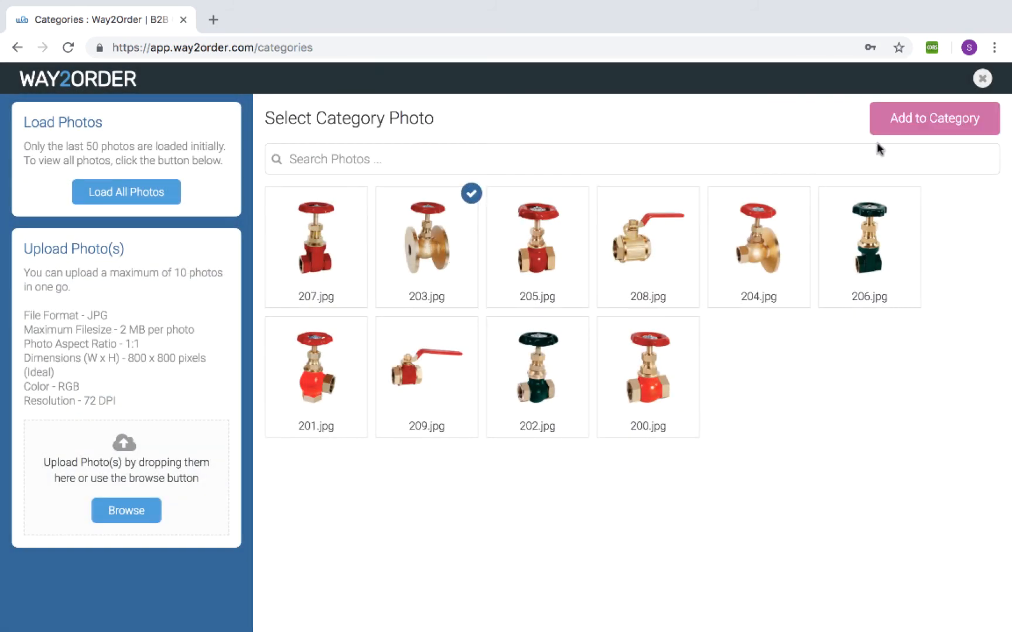
click(933, 118)
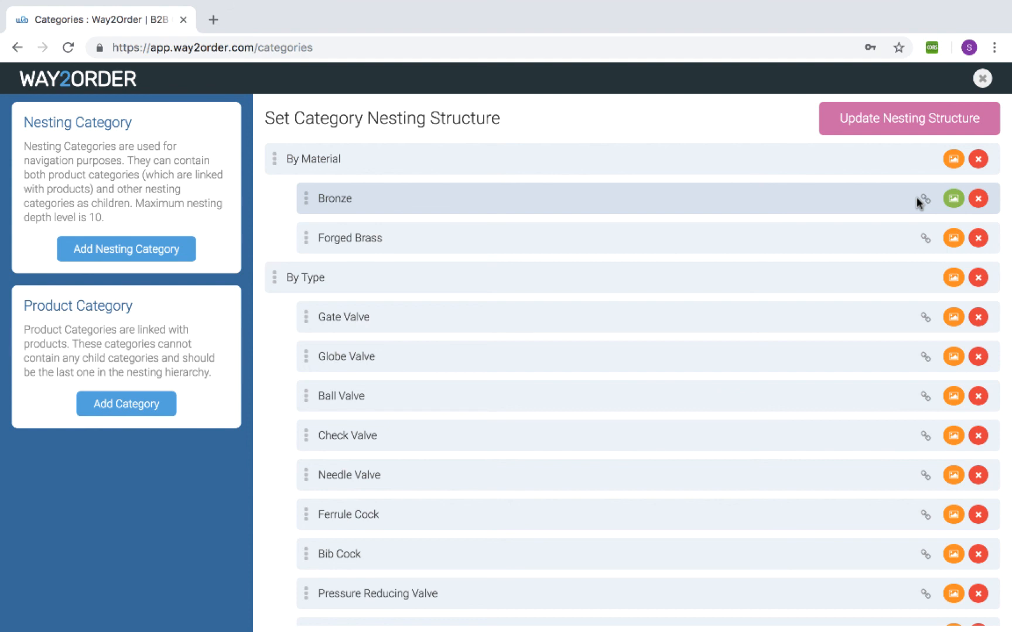
mouse_move(893, 203)
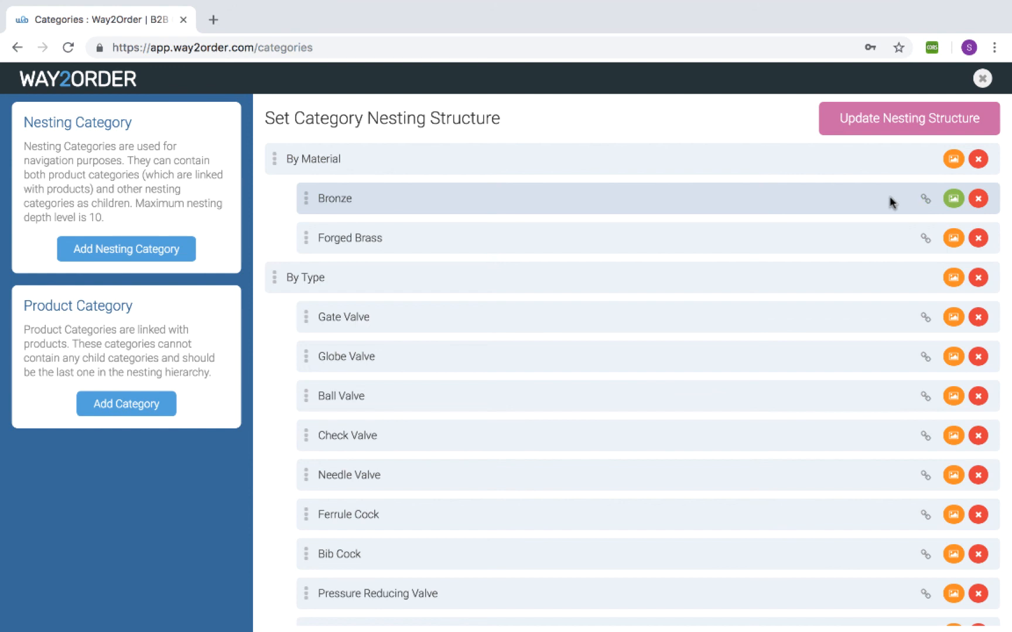